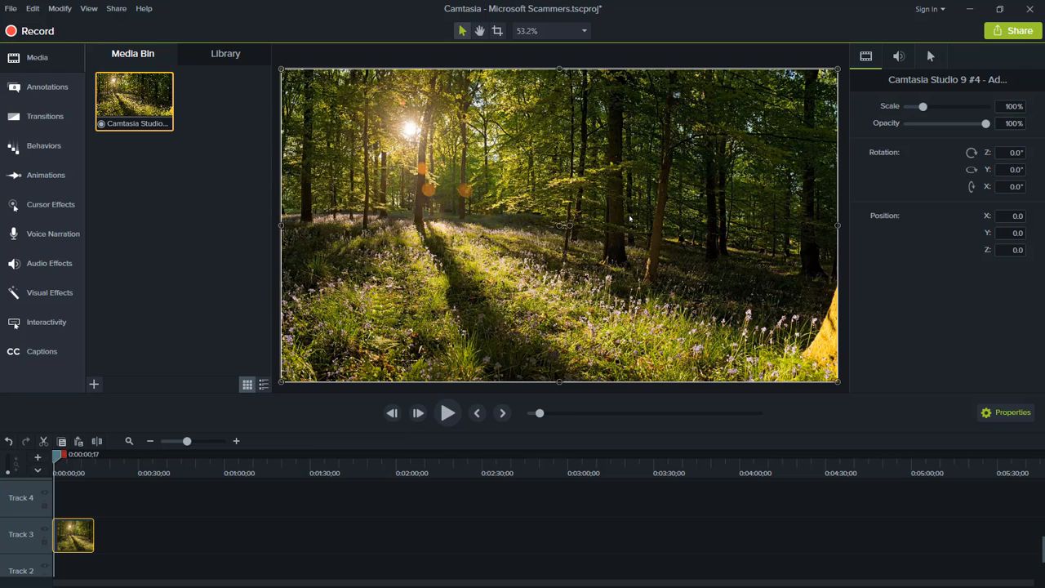
mouse_move(200, 266)
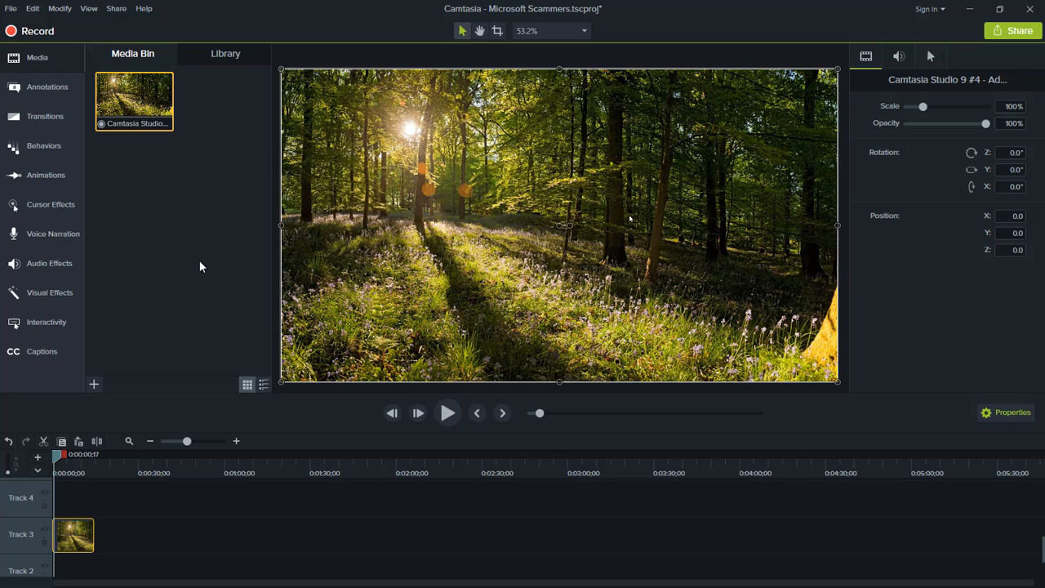
mouse_move(141, 345)
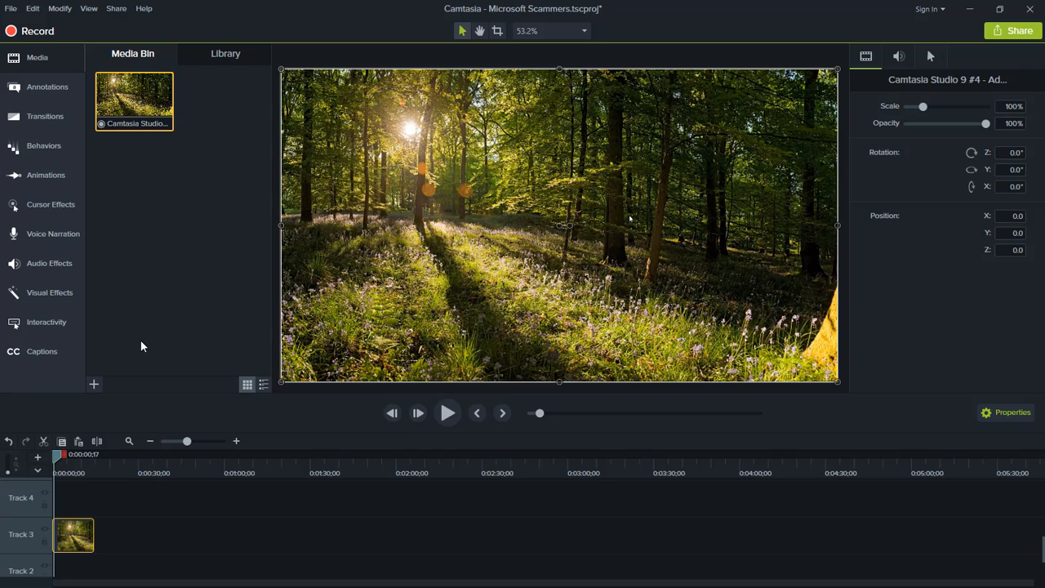
Step: Scrub the playhead forward to the task switcher footage
left_click_drag(60, 453, 68, 454)
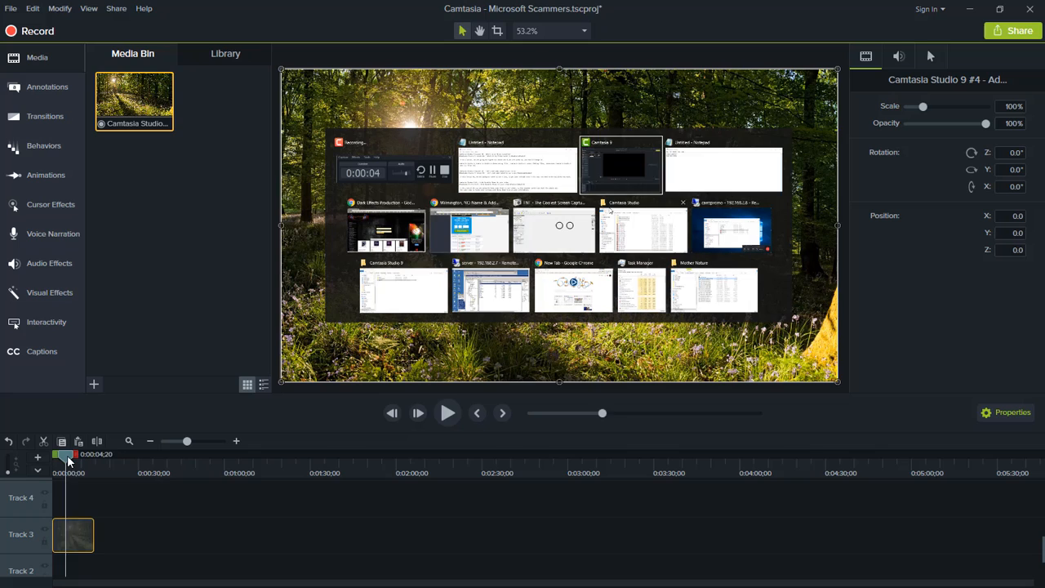
left_click_drag(69, 455, 64, 455)
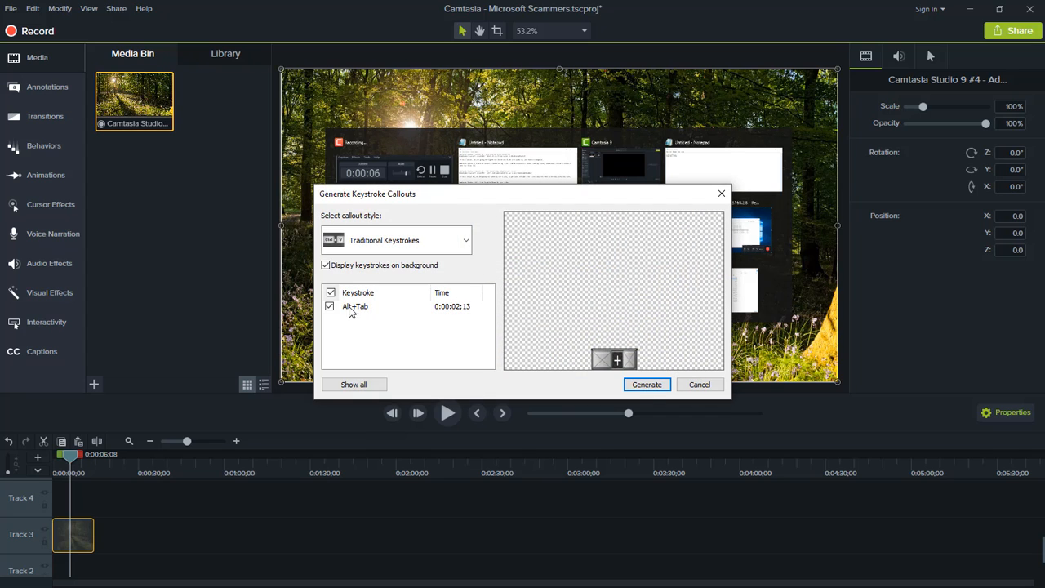
Step: Generate the traditional Alt+Tab keystroke callout onto a new track
left_click(647, 385)
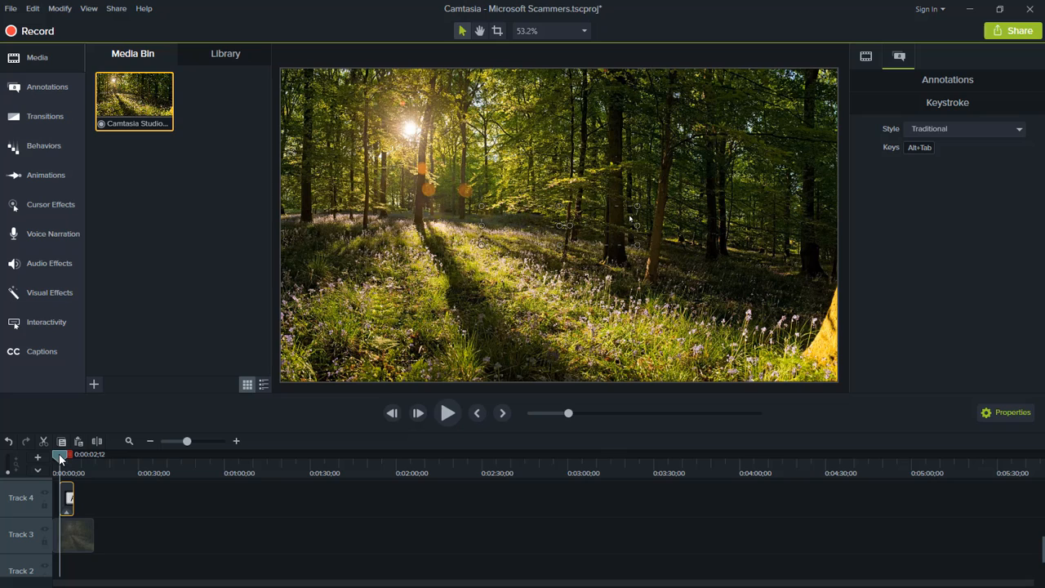
Step: Cue the playhead to about six seconds, showing the task switcher without the callout
left_click(447, 413)
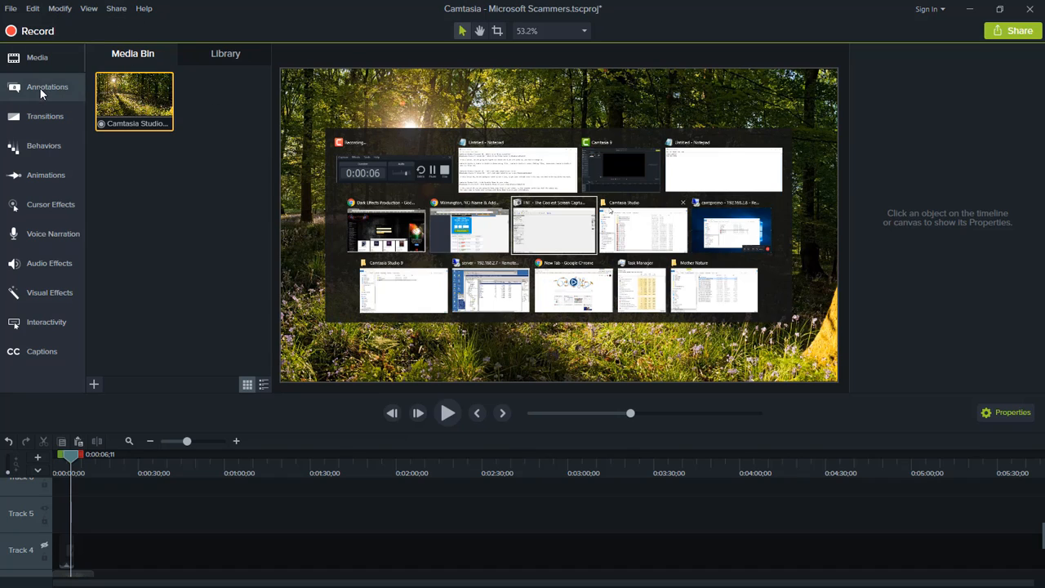
Step: Add a keystroke callout from Annotations and set its keys to Alt
left_click(47, 87)
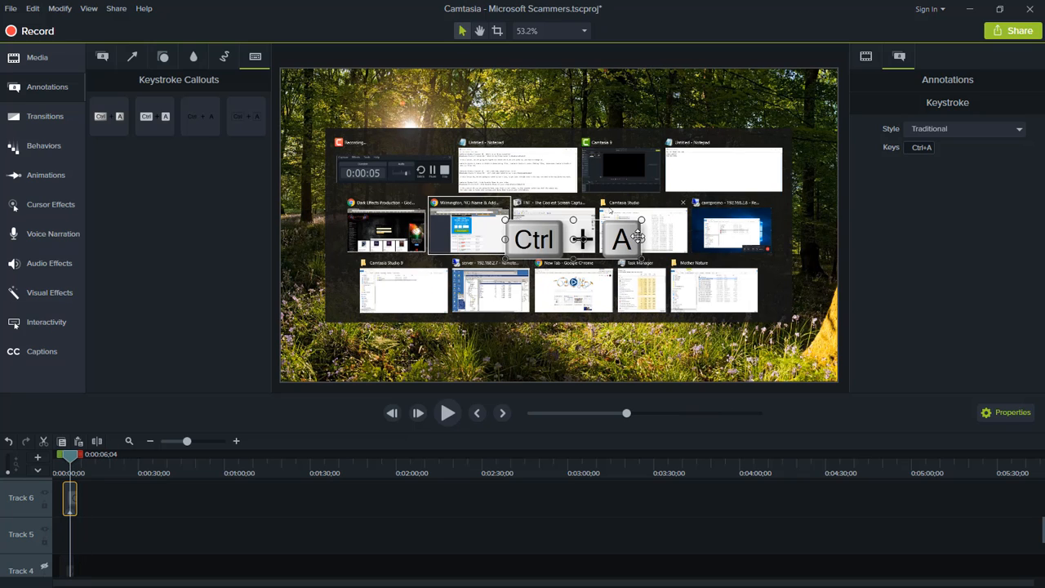
left_click(920, 147)
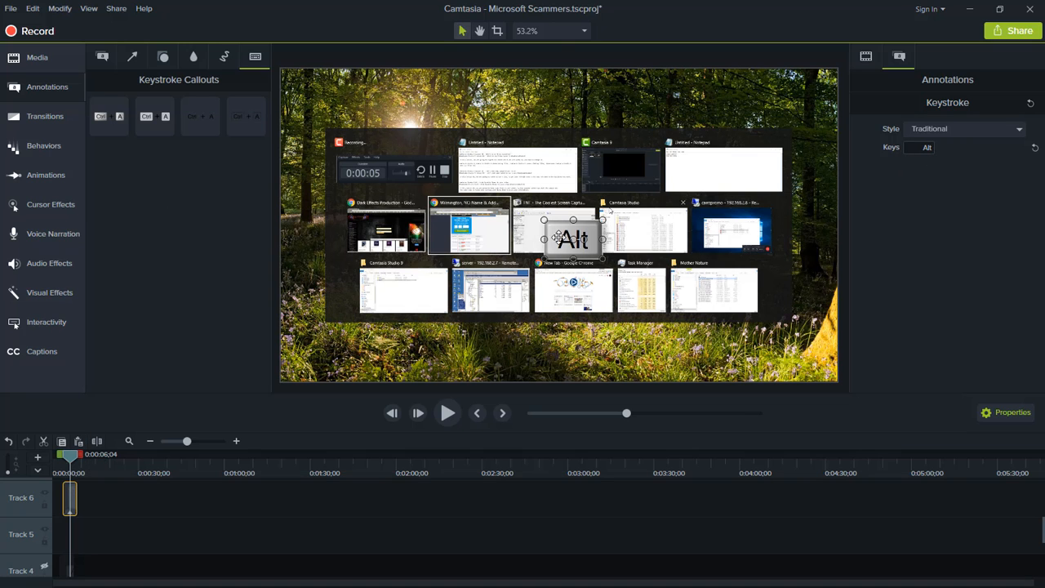
Step: Shift the Alt callout left, then add Tab and Text Rectangle callouts
left_click_drag(571, 237, 522, 231)
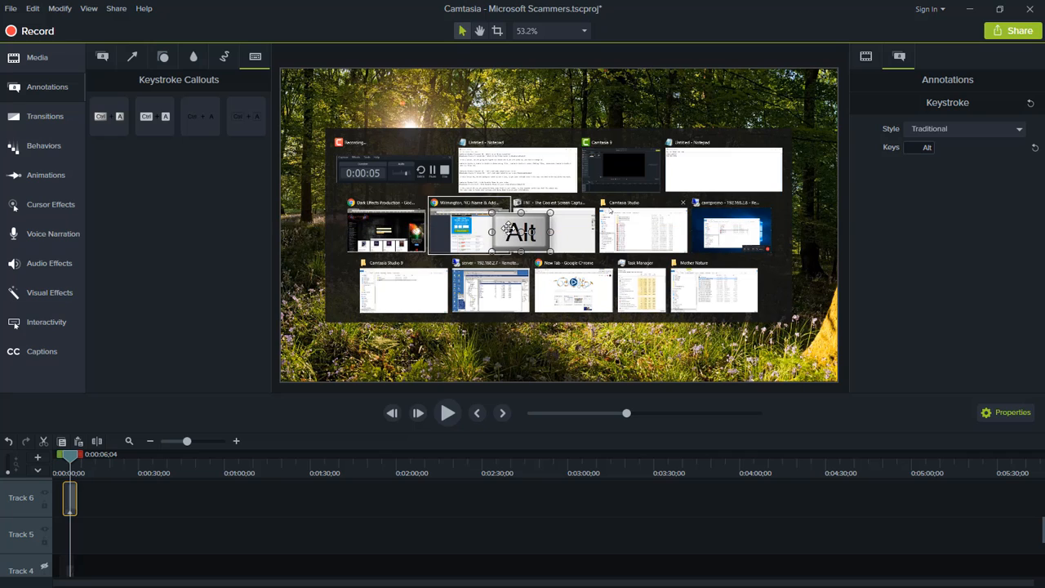
left_click(103, 56)
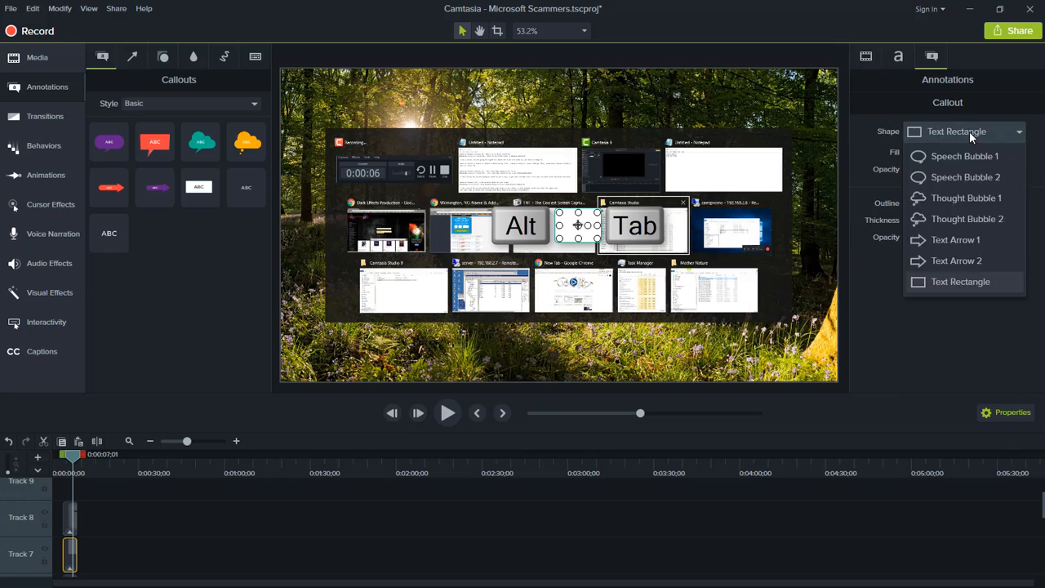
Step: Keep the Text Rectangle shape and make the middle callout read '+'
left_click(1007, 152)
type("+")
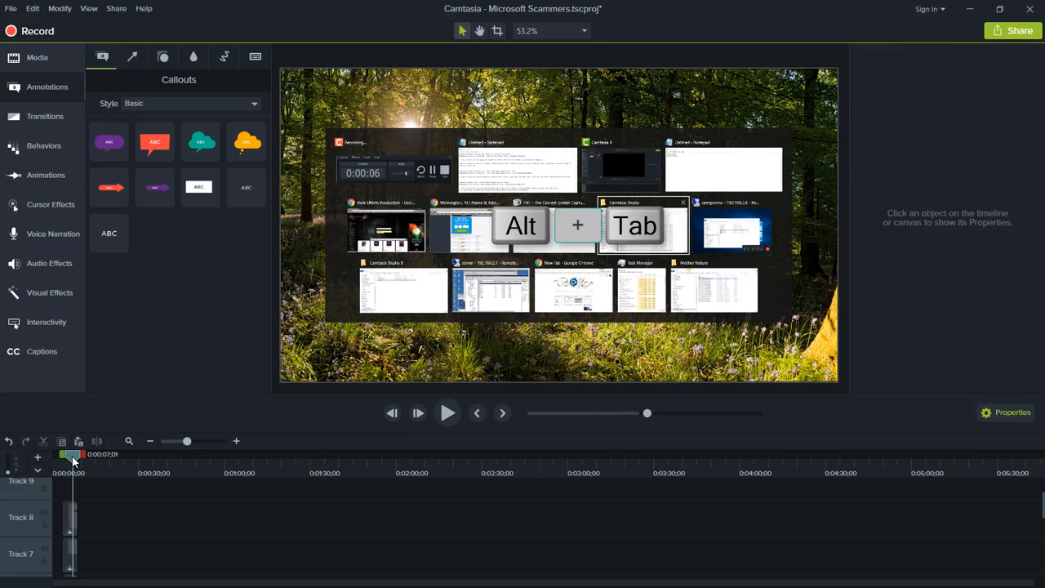
left_click_drag(73, 454, 69, 454)
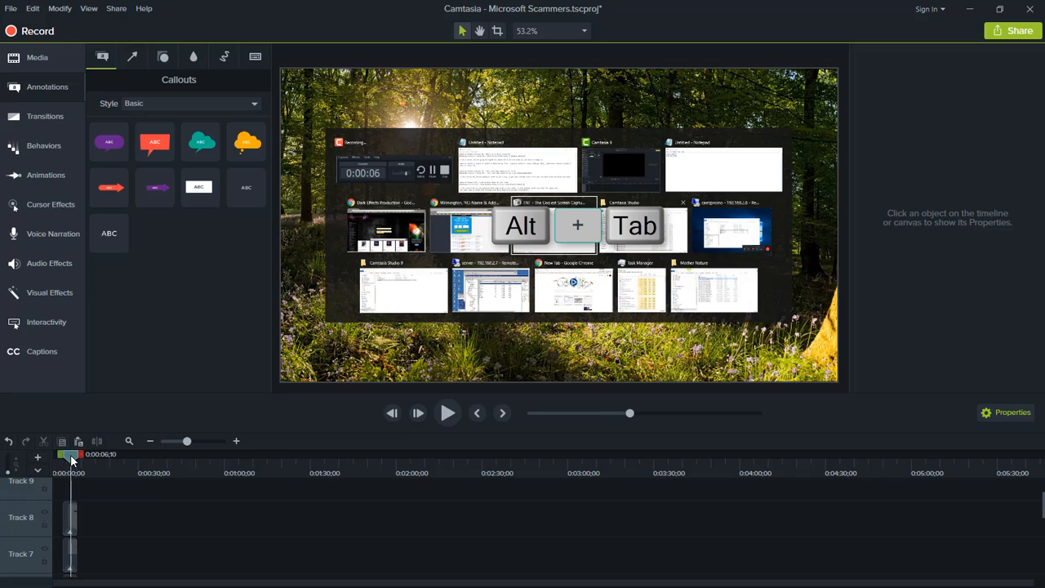
mouse_move(175, 351)
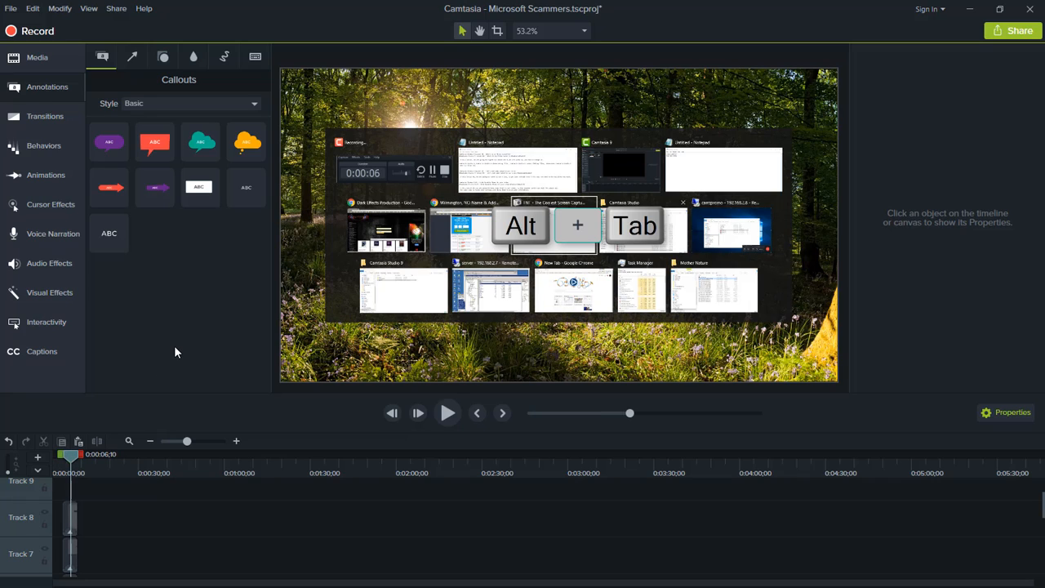
mouse_move(180, 346)
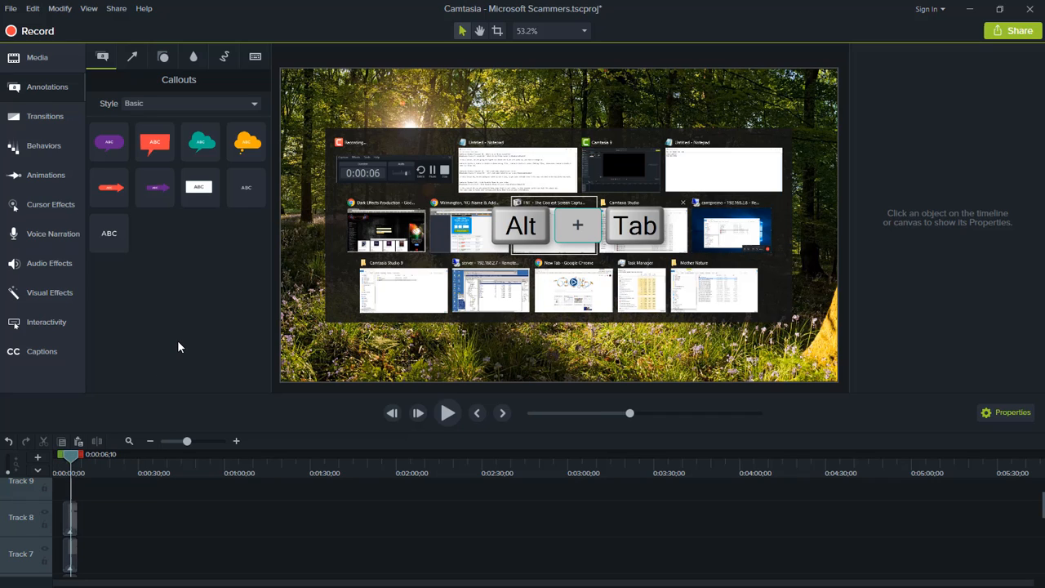
mouse_move(181, 343)
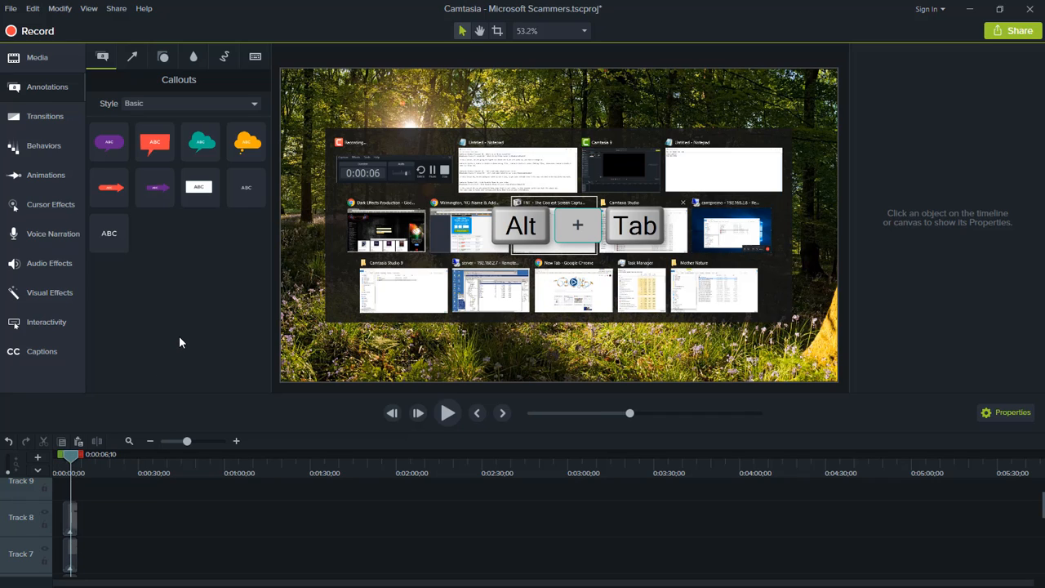